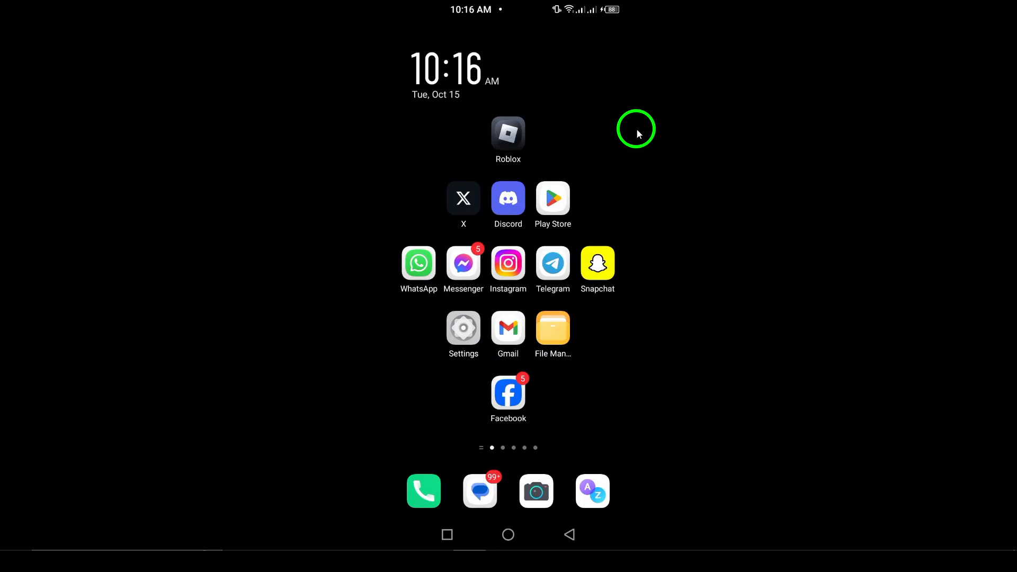
mouse_move(542, 271)
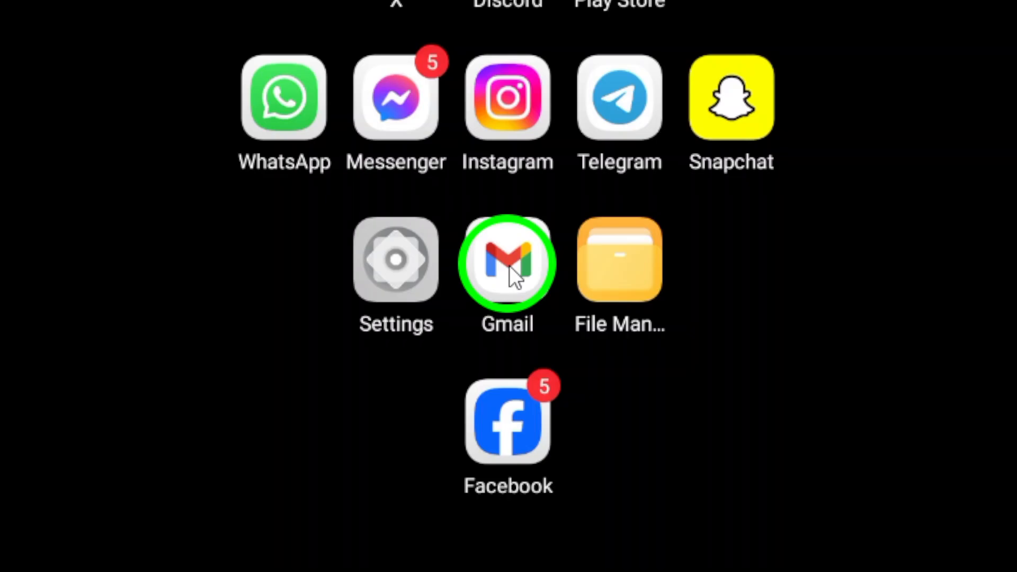
- Launch the Gmail app from the home screen to reach the Primary inbox
left_click(507, 261)
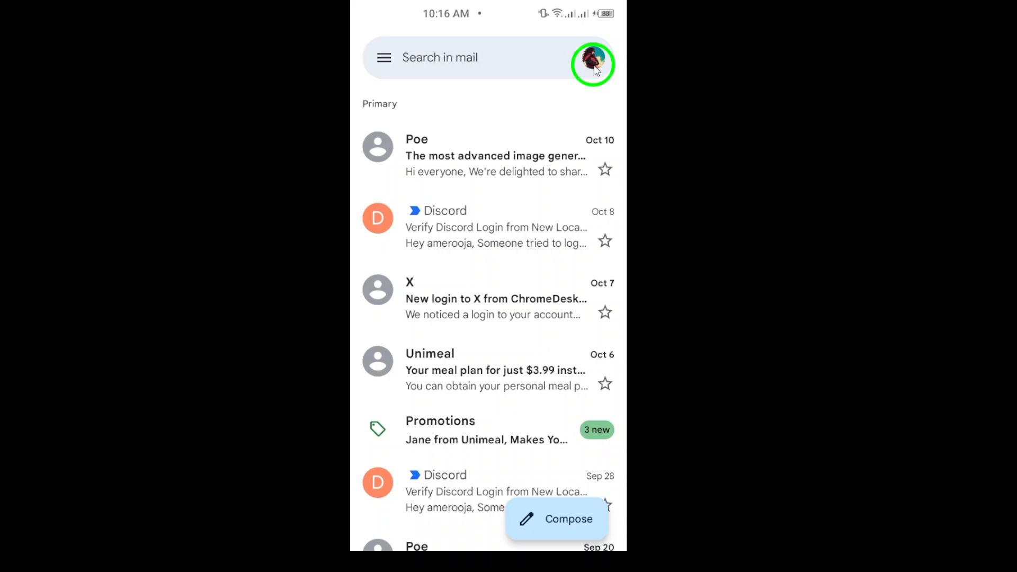
- Open the account panel from the profile picture to see signed-in accounts and storage
left_click(594, 63)
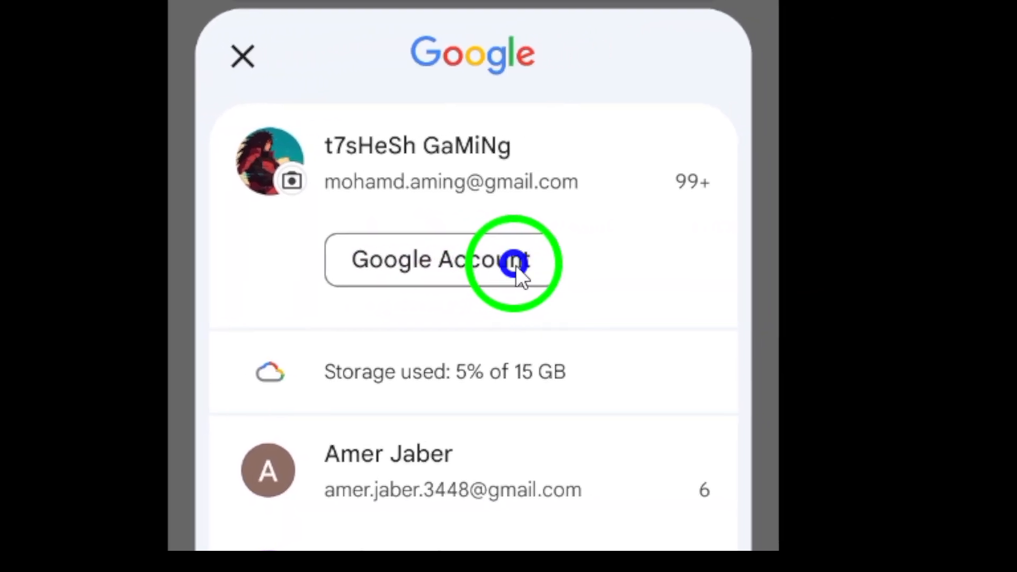
- Open the Google Account management page for the current account
left_click(510, 266)
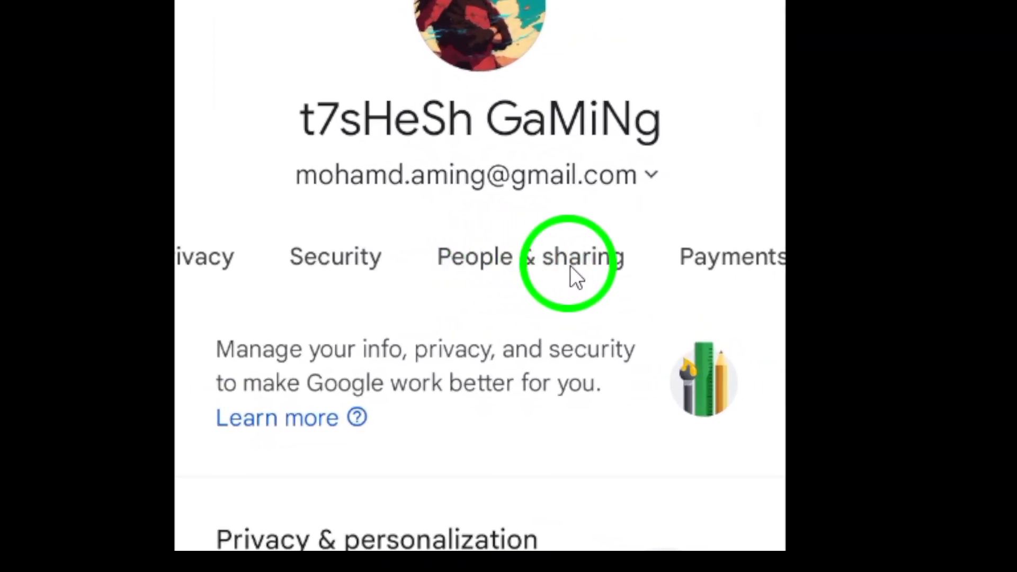
mouse_move(528, 284)
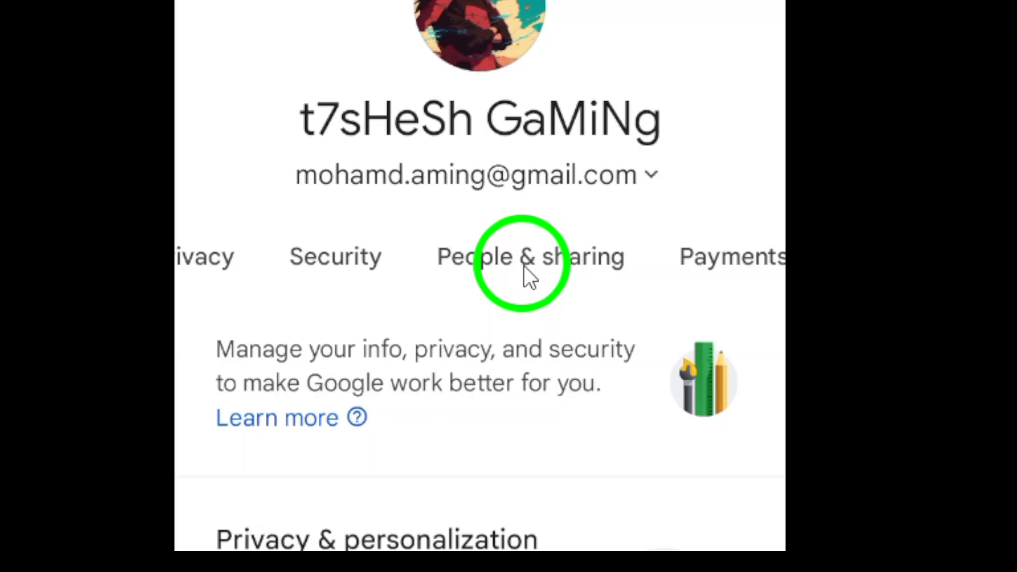
- Open People & sharing and scroll down to the Blocked entry showing one user
left_click(526, 271)
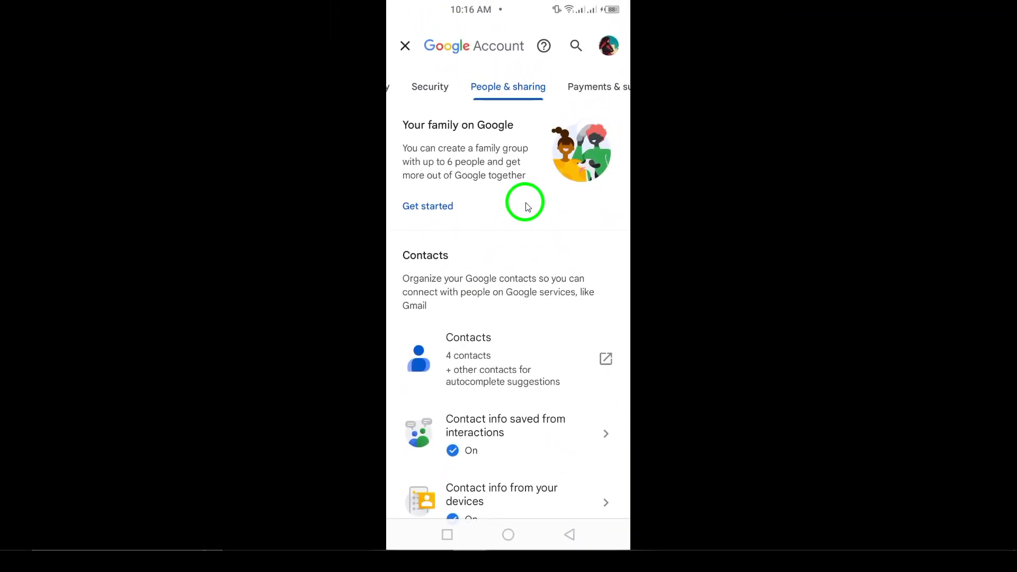
scroll("down", 3)
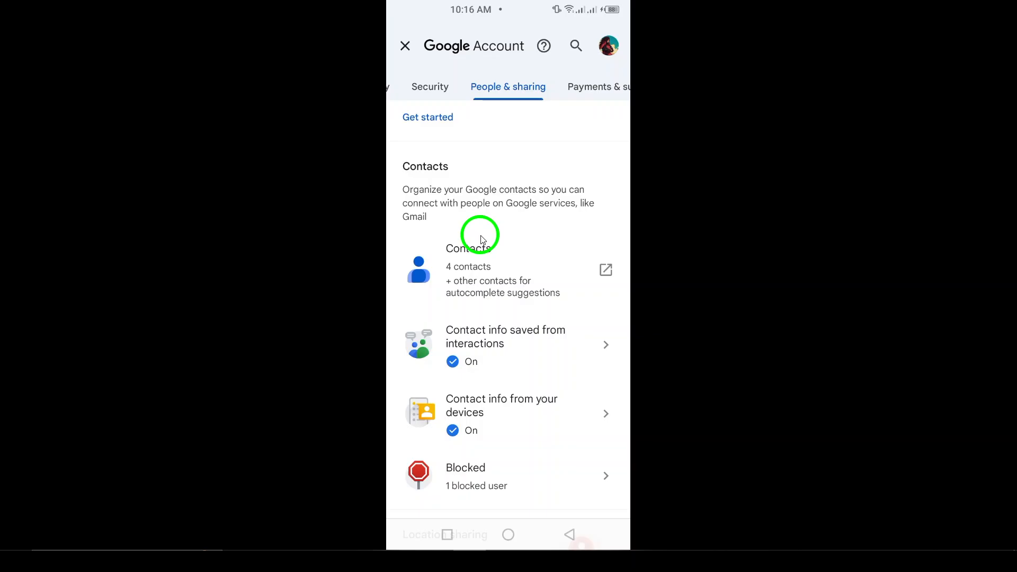
scroll("down", 3)
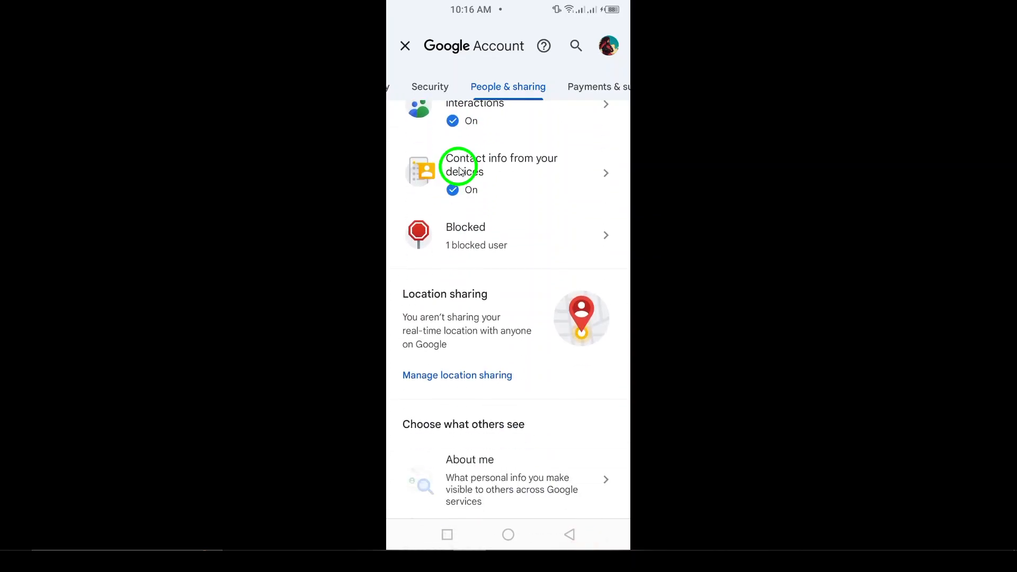
scroll("down", 3)
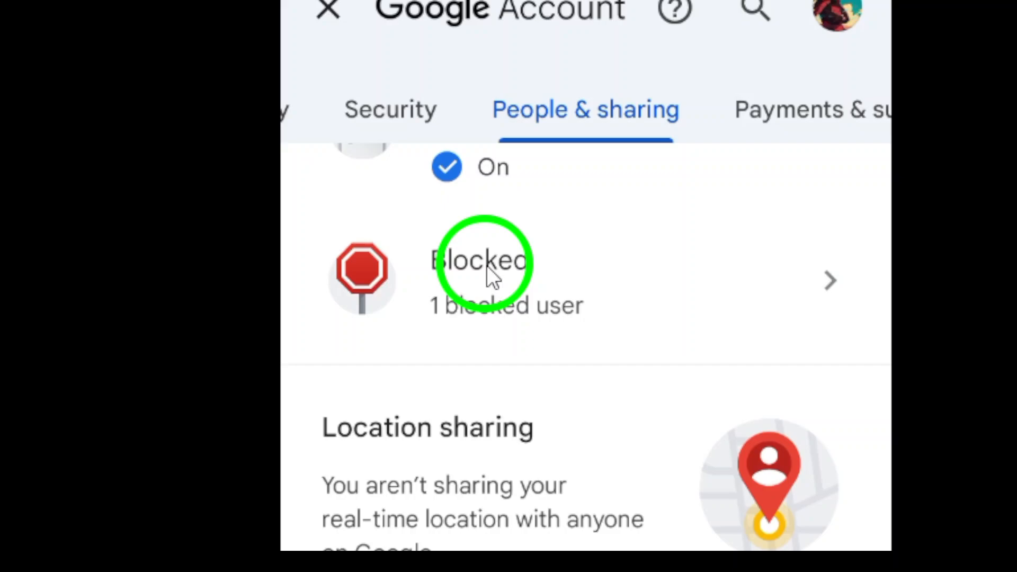
- Select Blocked under Contacts to load the blocked users page
left_click(485, 265)
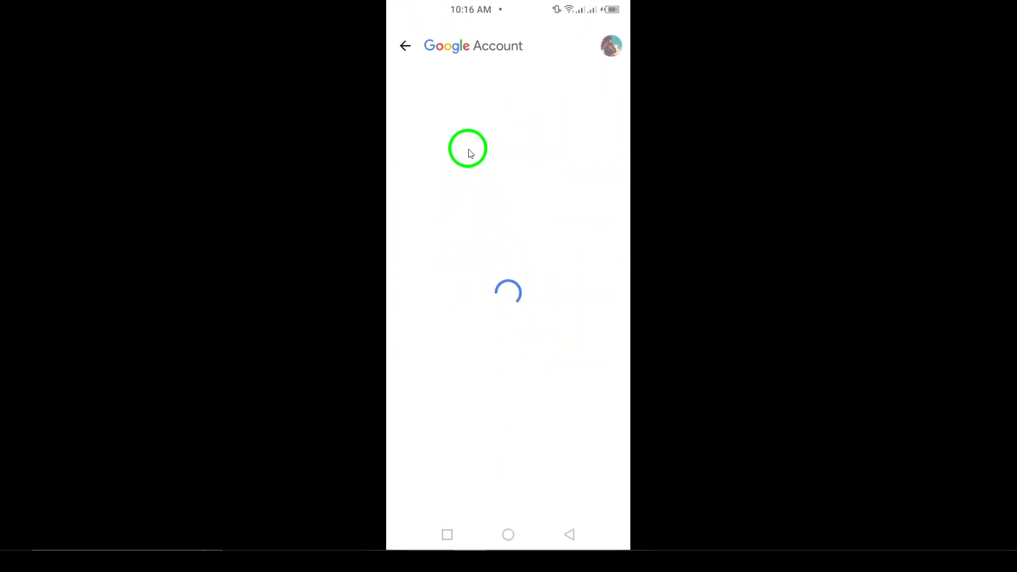